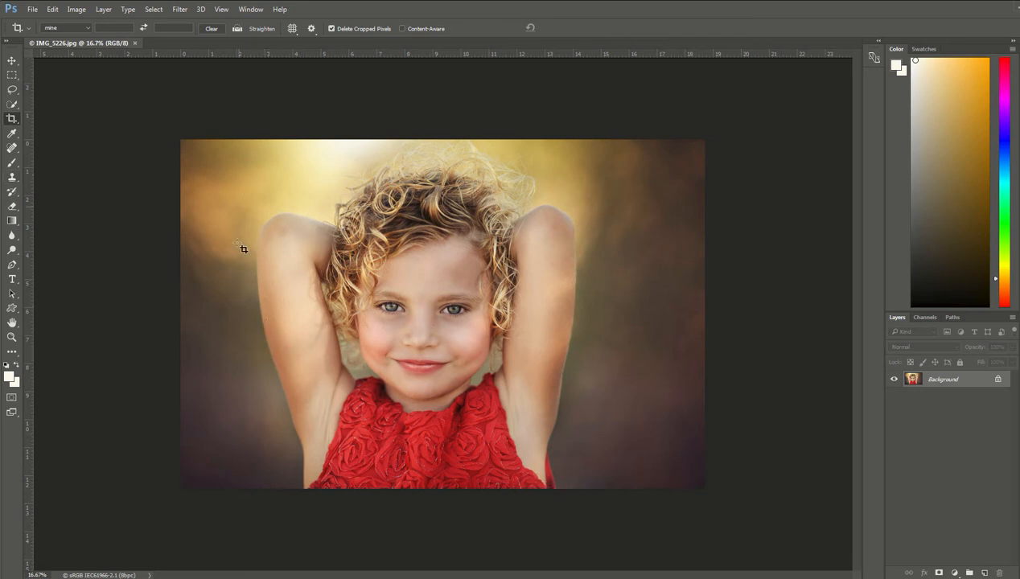
mouse_move(459, 513)
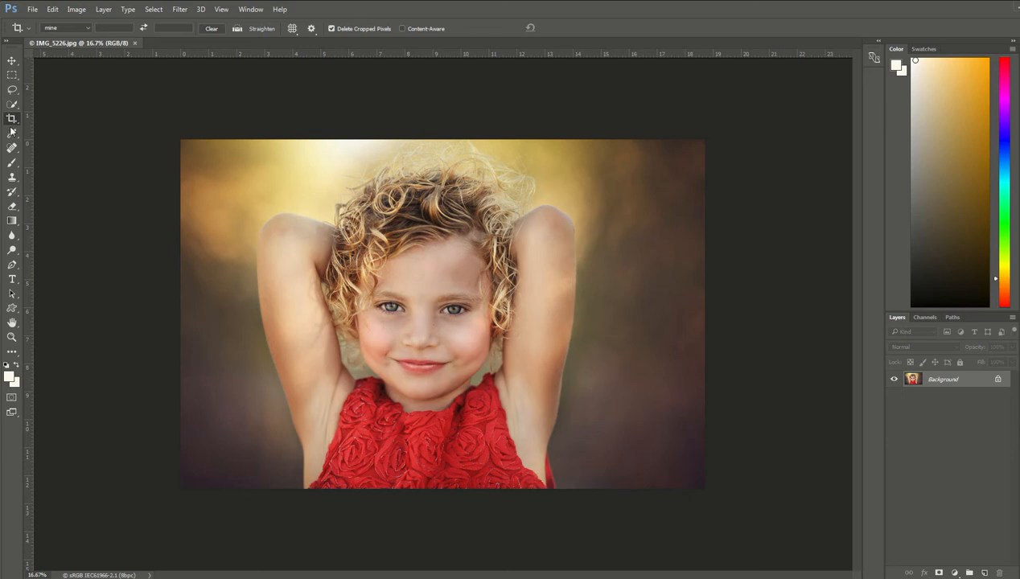
Step: Set the crop ratio to Original Ratio so the photo keeps its proportions
click(65, 28)
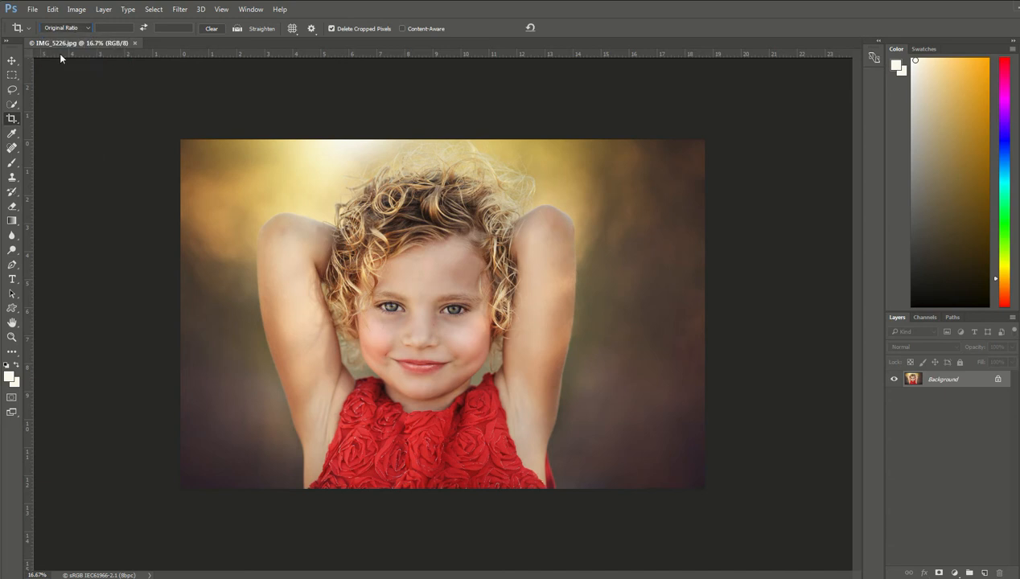
mouse_move(183, 138)
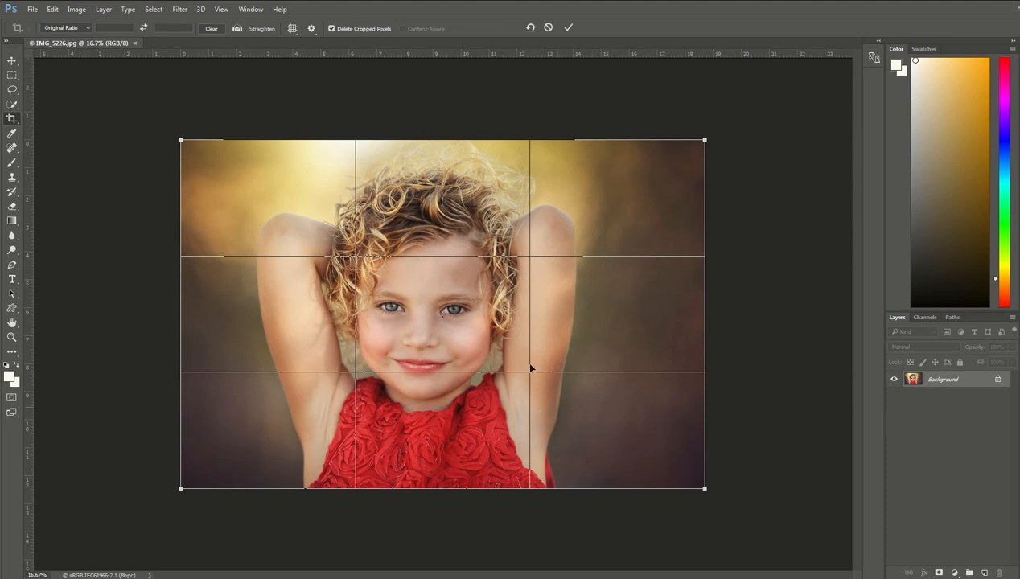
mouse_move(531, 372)
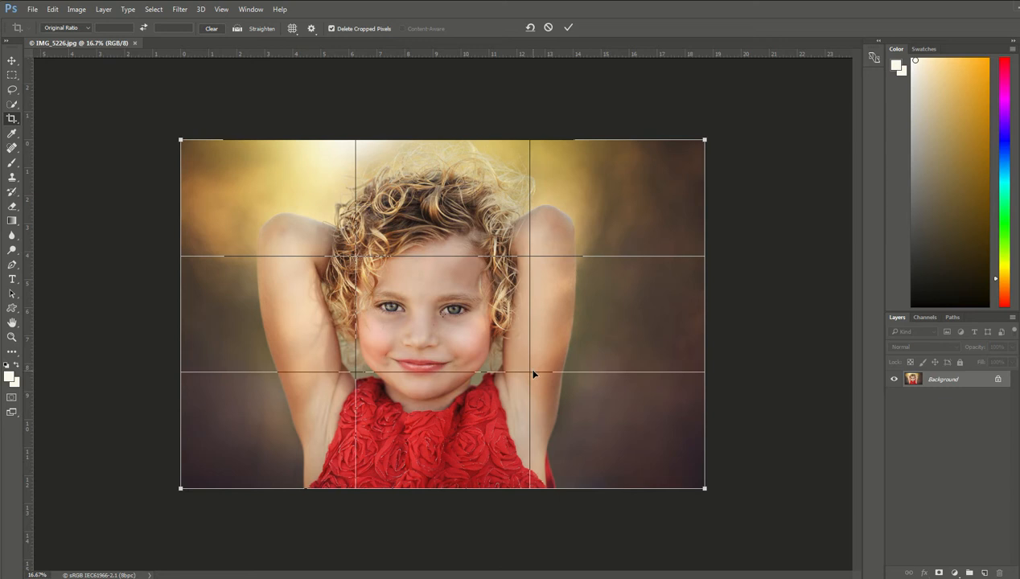
mouse_move(619, 399)
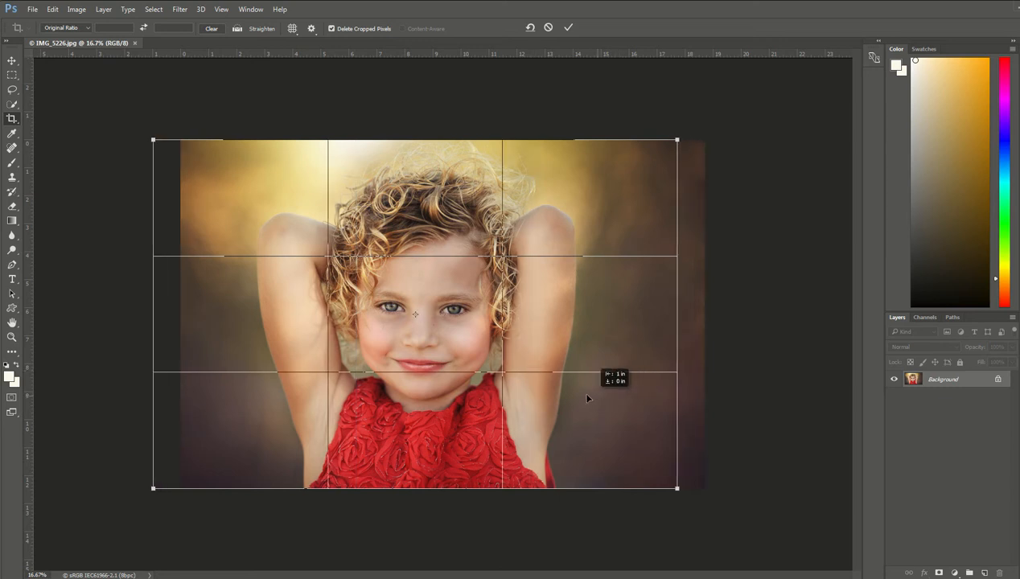
Step: Shift the crop frame left past the photo edge so the girl sits right of centre
drag(587, 399, 539, 394)
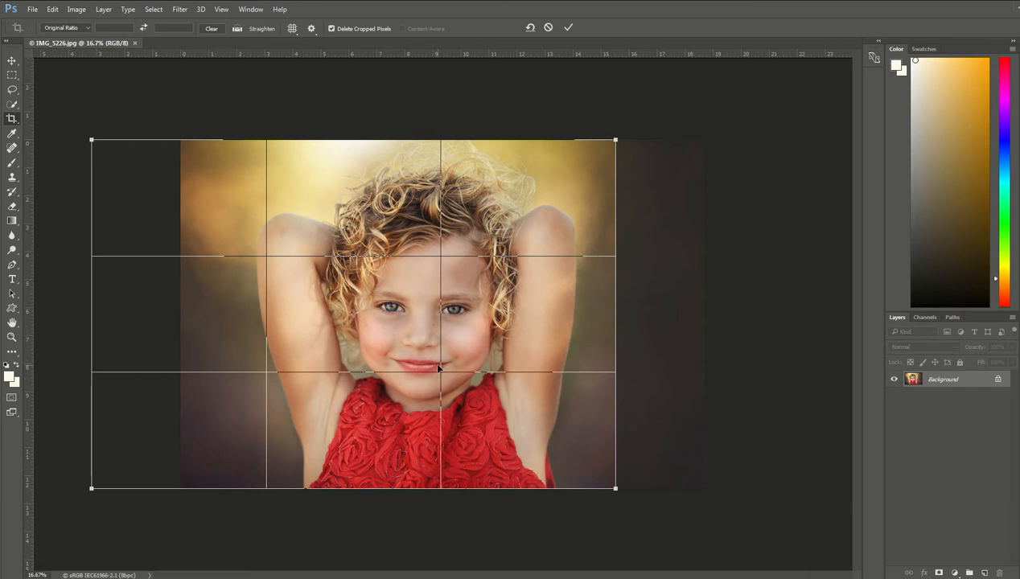
mouse_move(440, 304)
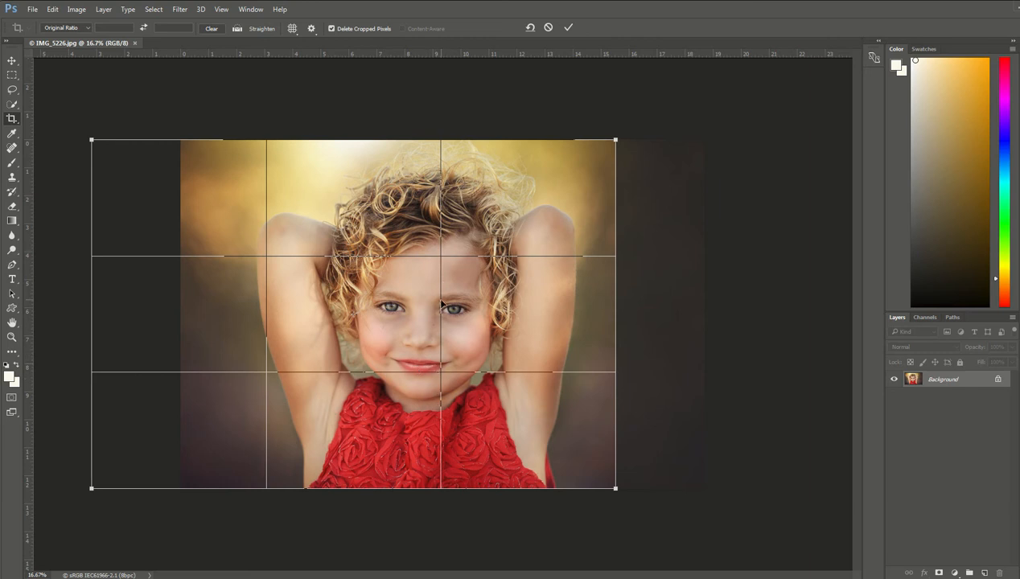
mouse_move(451, 373)
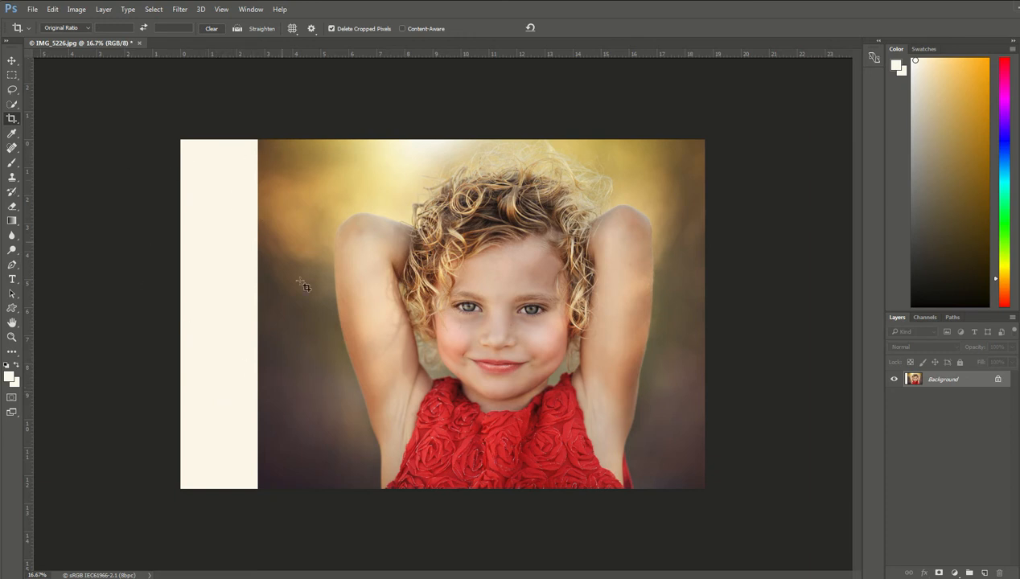
mouse_move(245, 434)
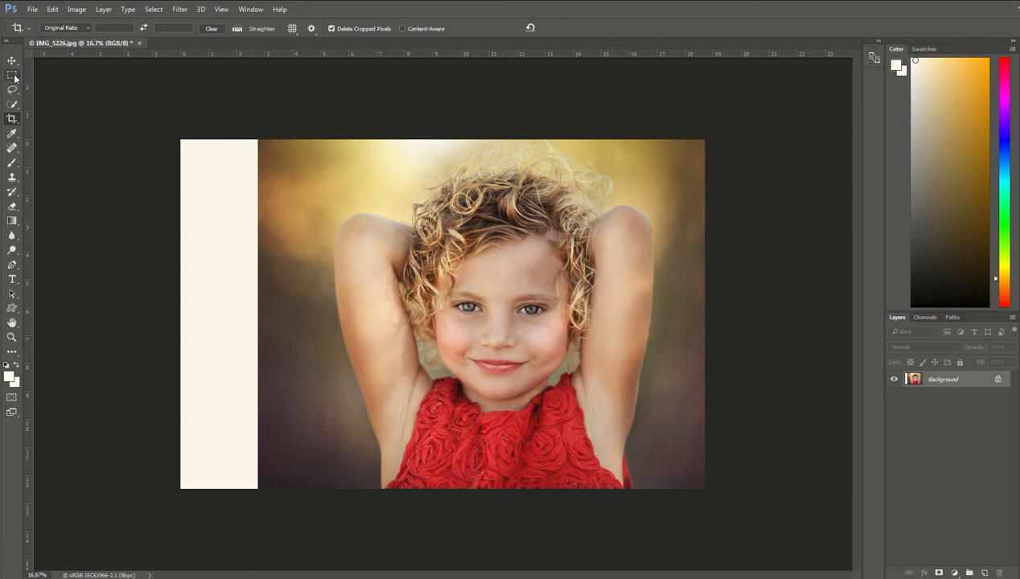
Step: Make a rectangular marquee selection over the blank strip on the left edge
click(13, 90)
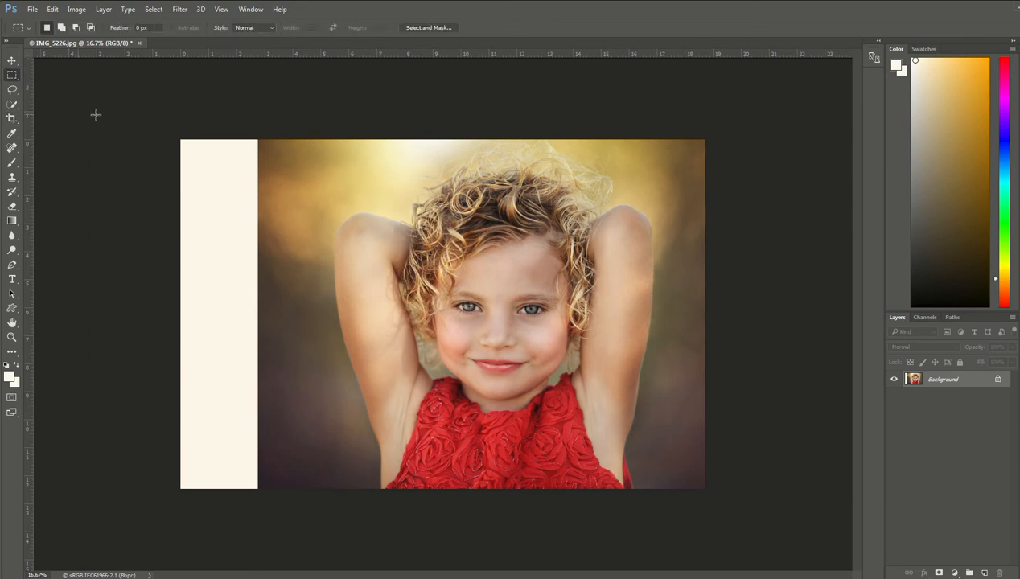
mouse_move(206, 185)
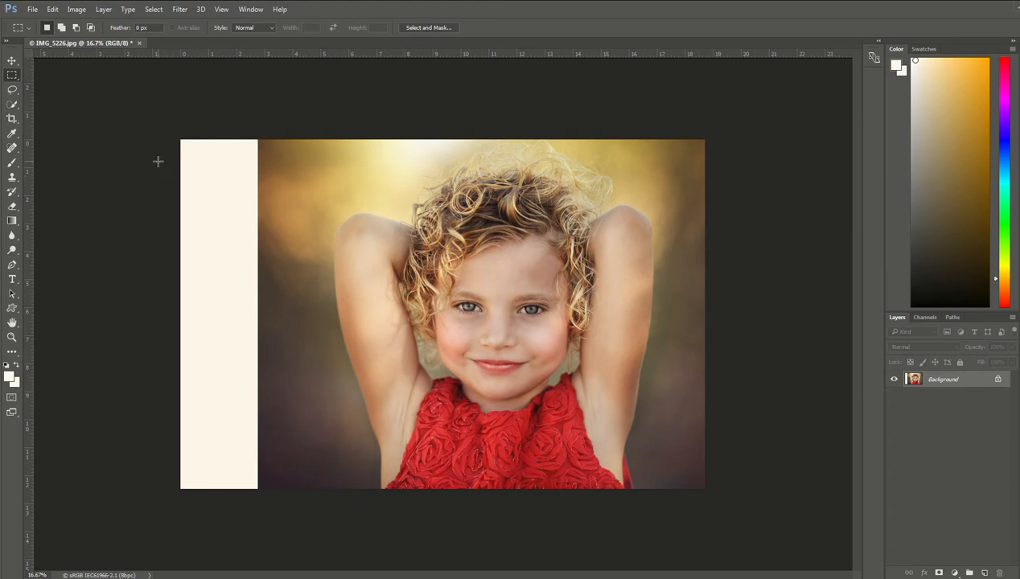
mouse_move(169, 133)
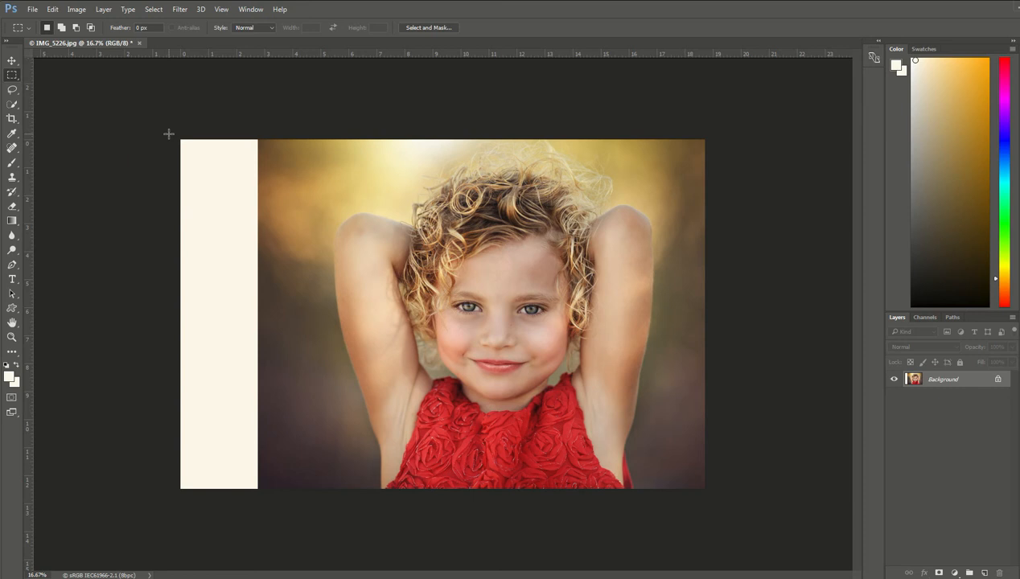
drag(180, 141, 274, 325)
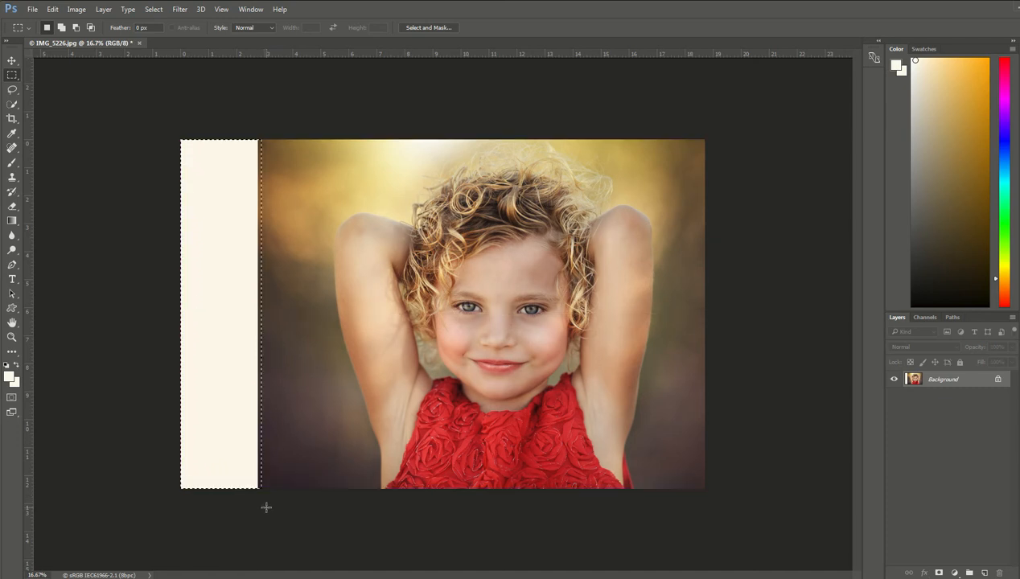
mouse_move(251, 251)
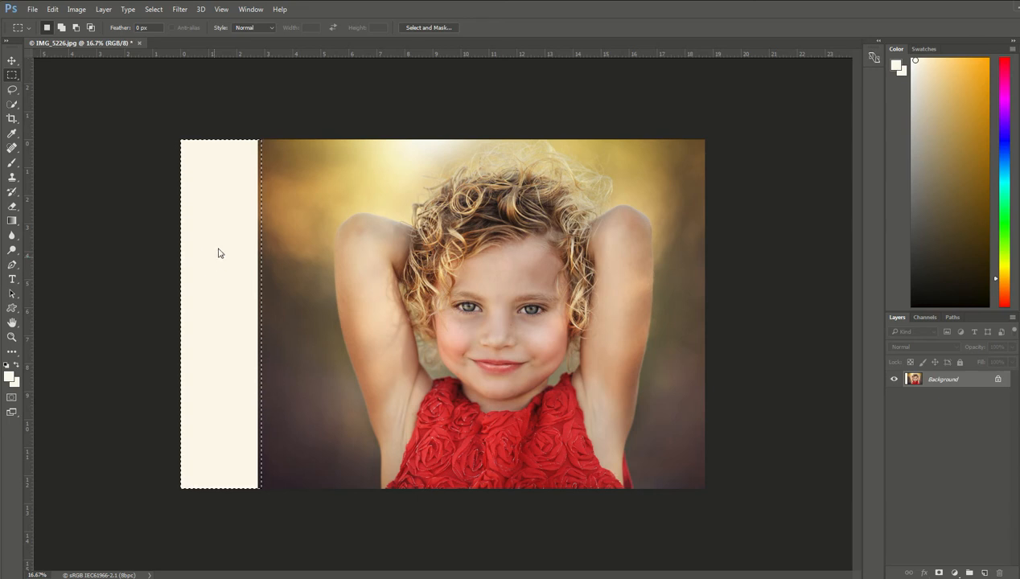
Step: Open the Fill dialog for the selected strip from its context menu
right_click(219, 254)
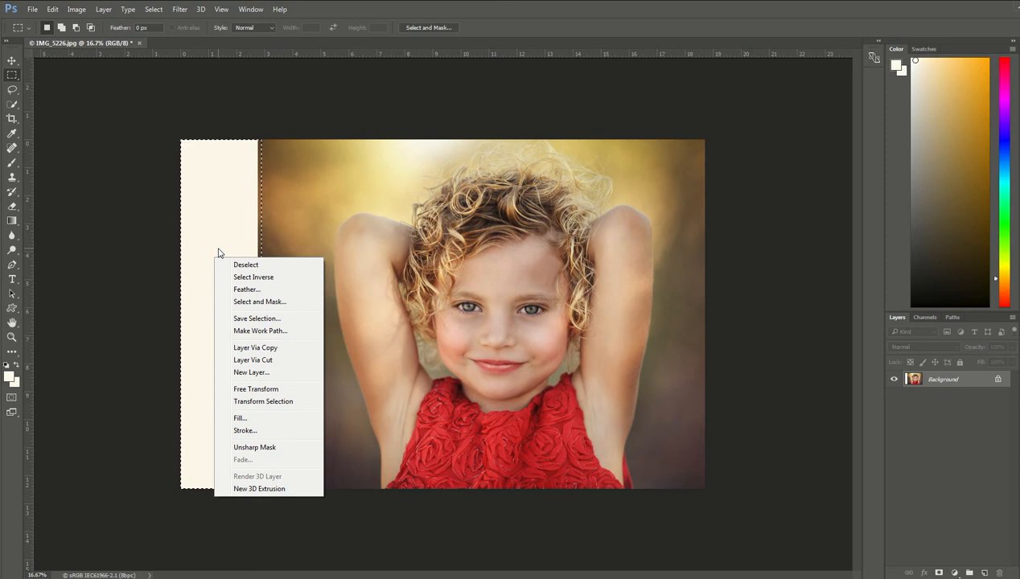
mouse_move(240, 418)
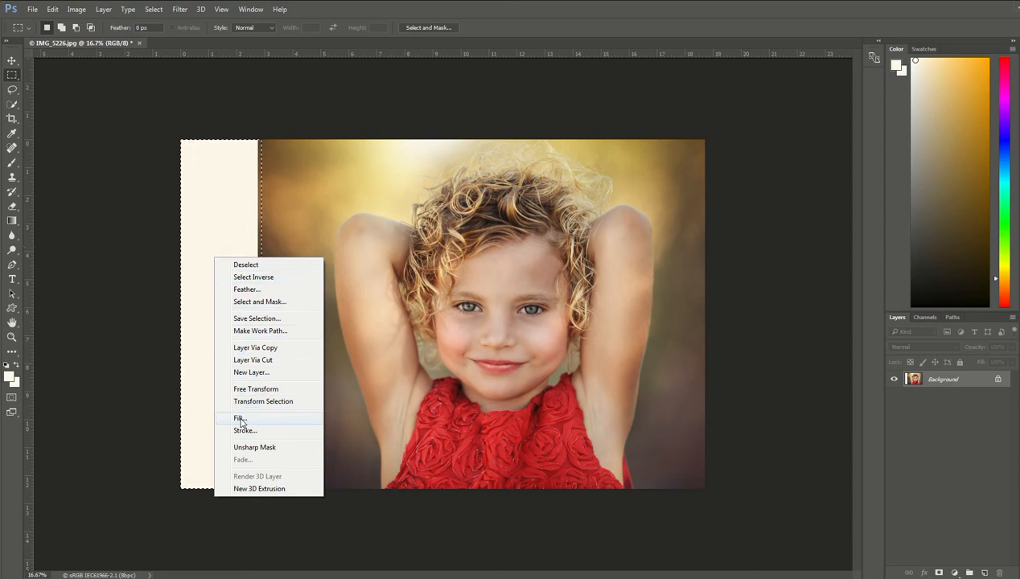
click(240, 418)
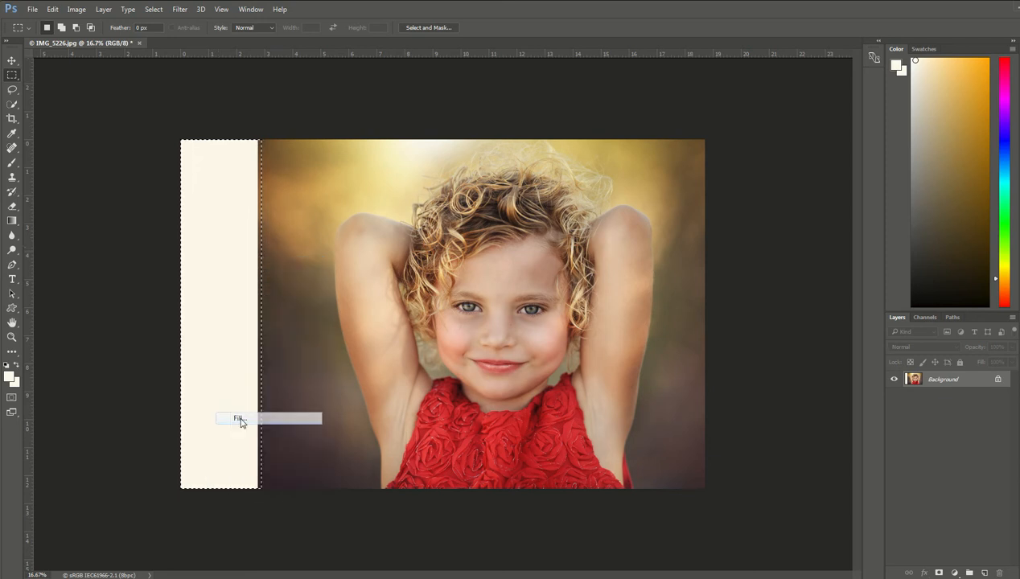
click(238, 418)
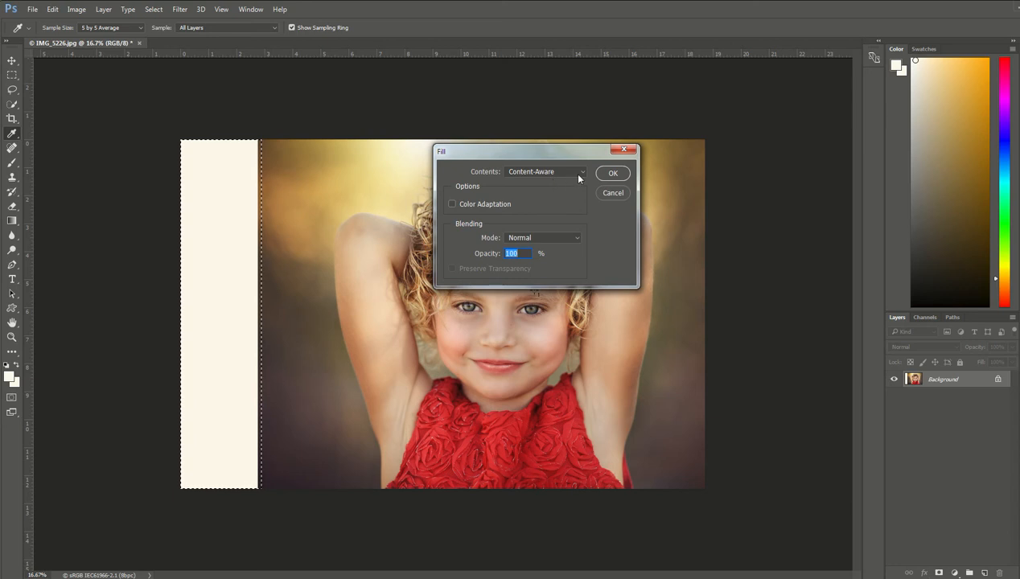
Step: Fill the selected strip with Content-Aware content at Normal mode, 100% opacity
click(545, 171)
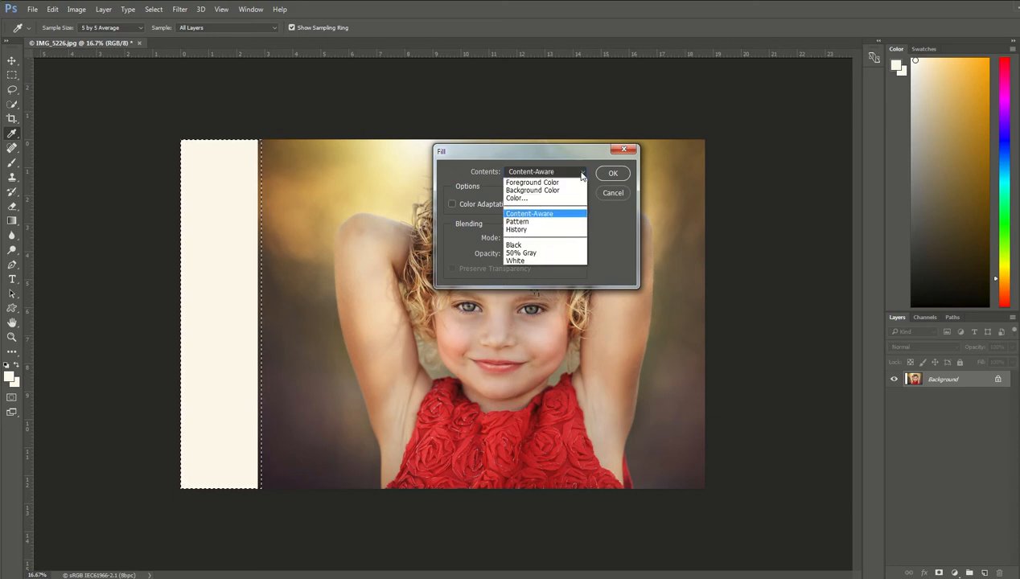
mouse_move(568, 177)
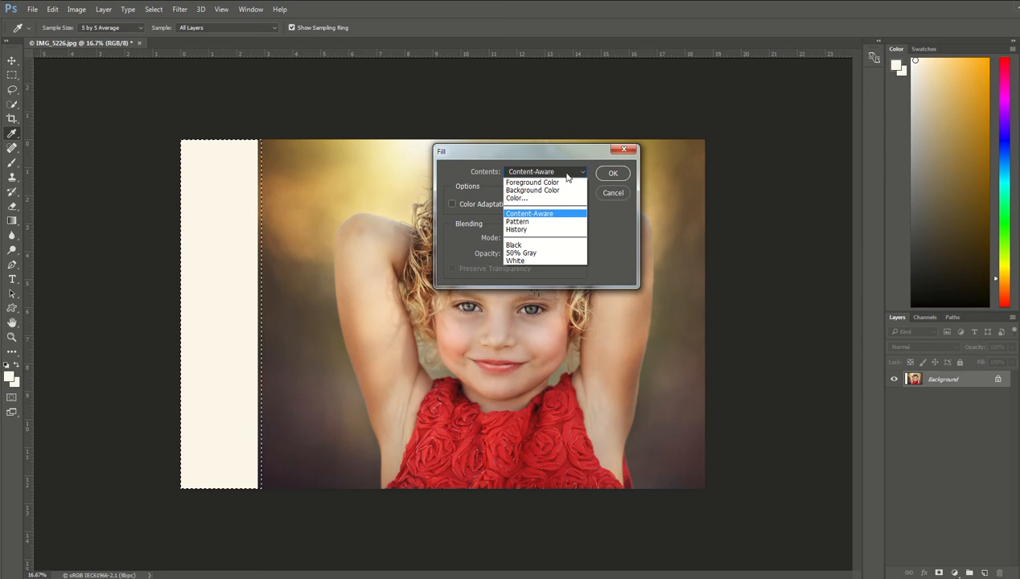
click(529, 212)
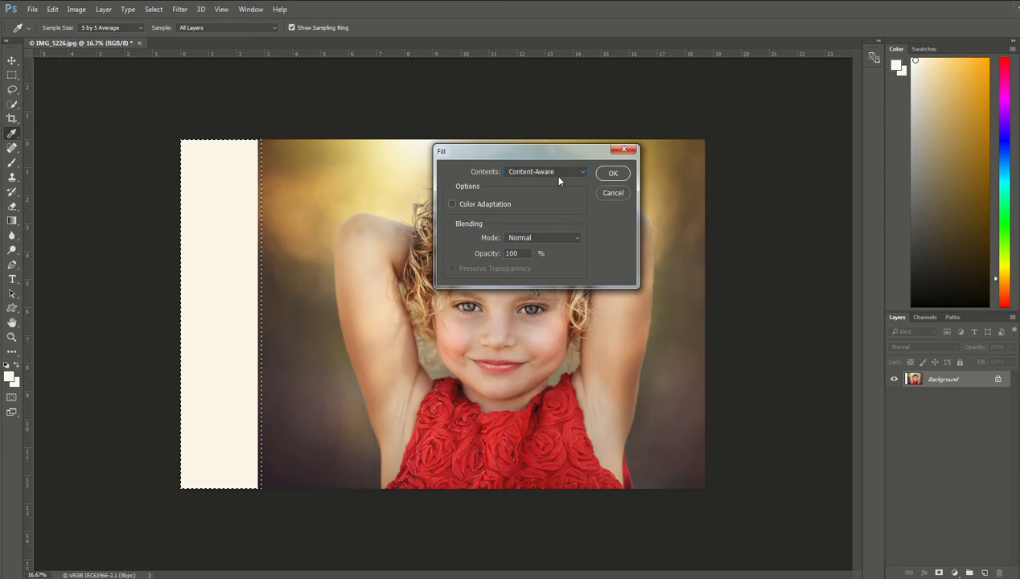
mouse_move(528, 245)
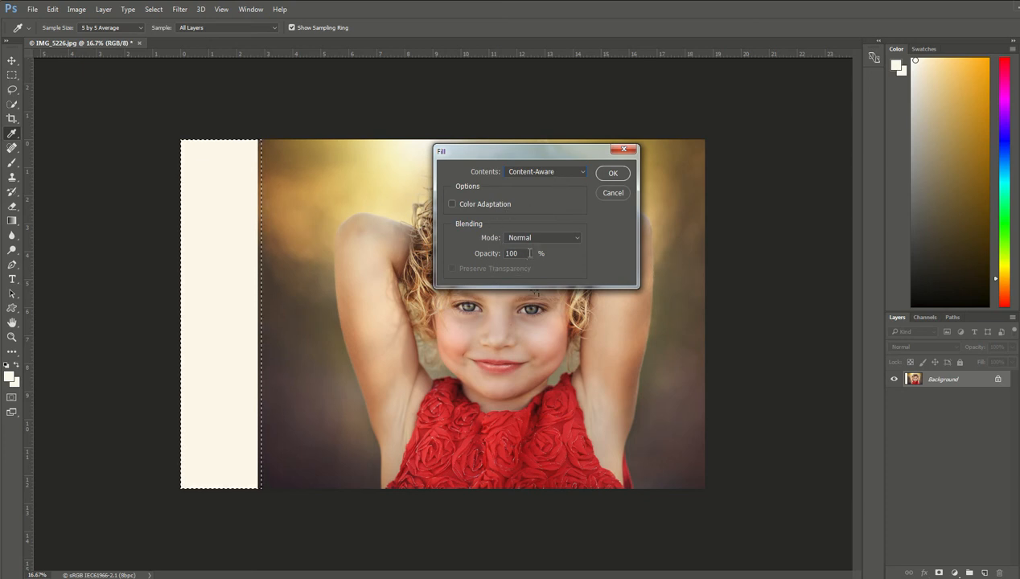
click(611, 174)
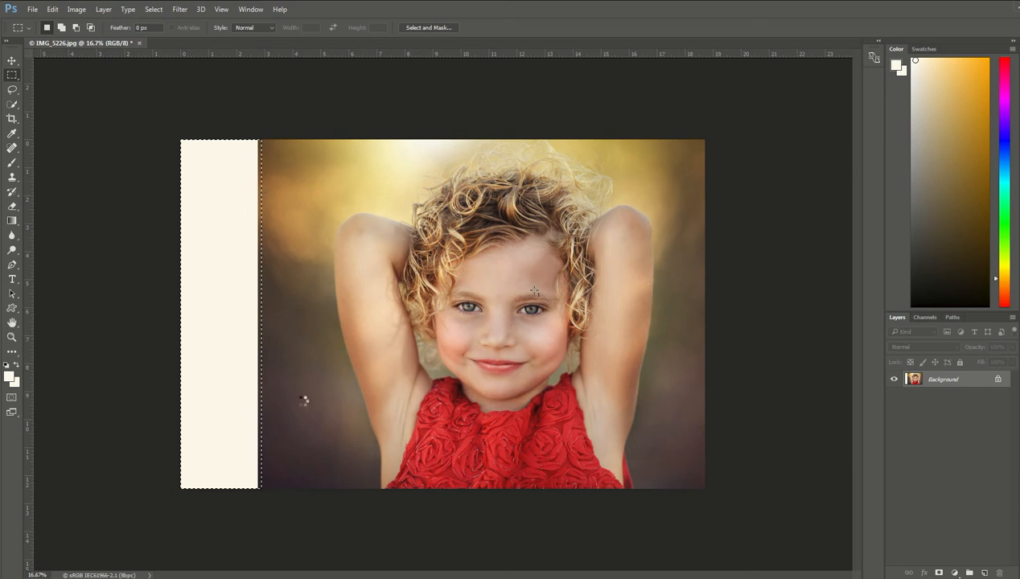
mouse_move(325, 401)
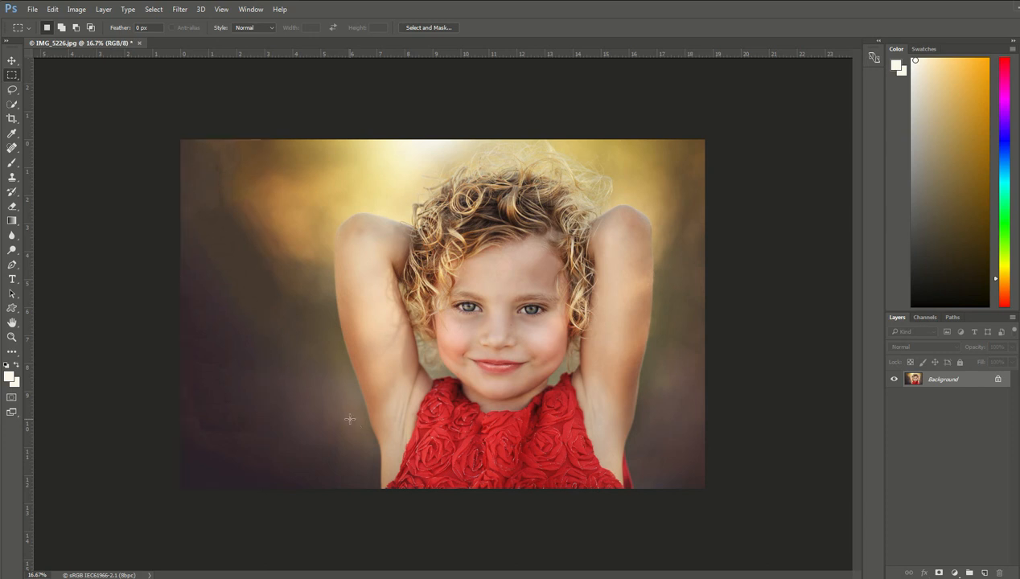
mouse_move(380, 509)
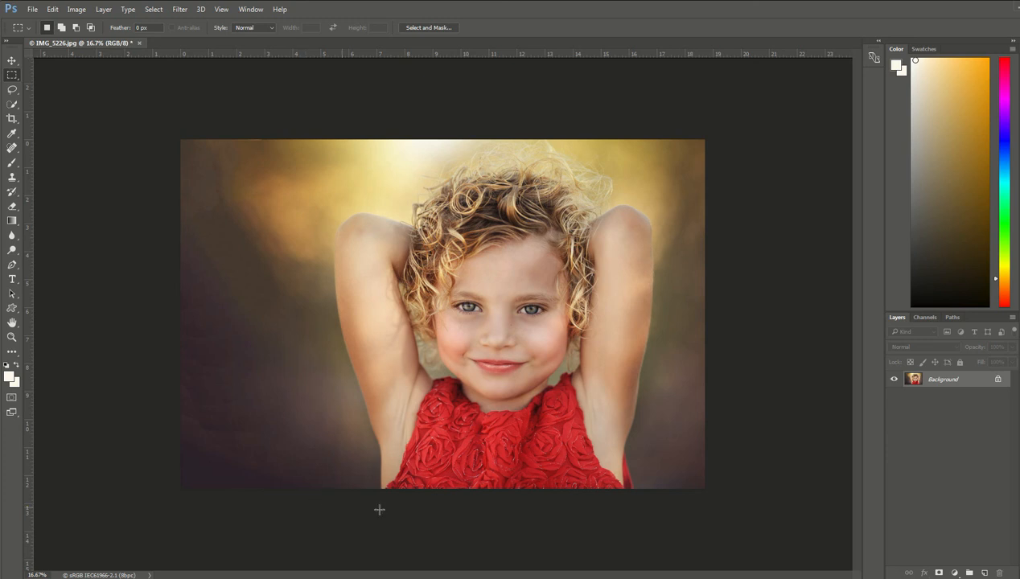
mouse_move(631, 493)
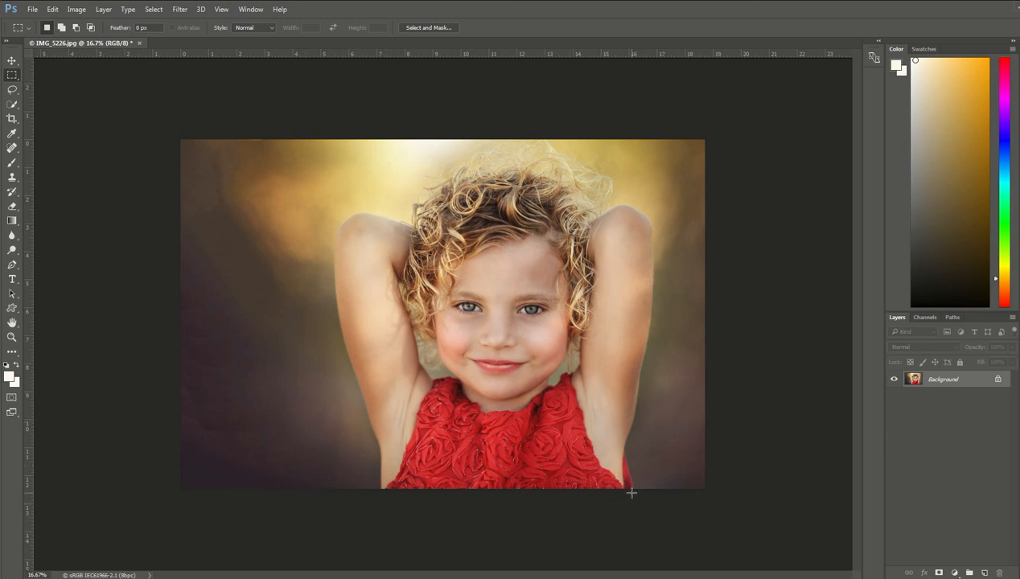
mouse_move(301, 431)
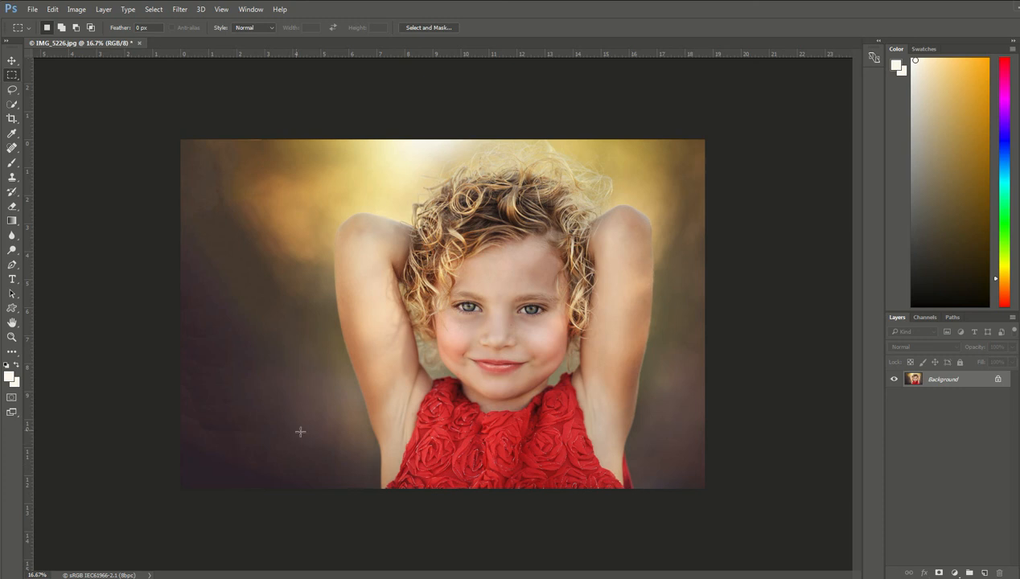
mouse_move(298, 370)
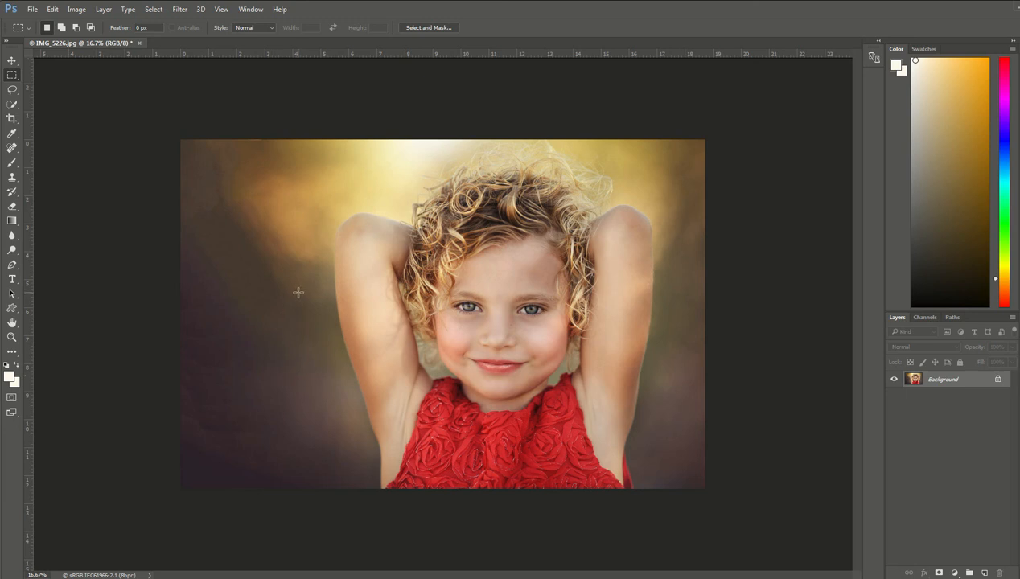
mouse_move(264, 148)
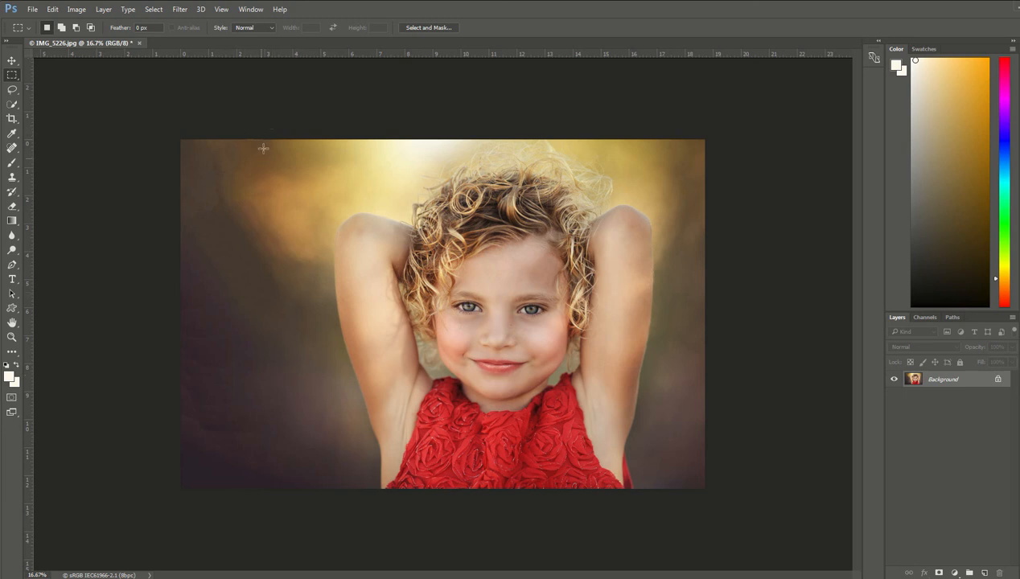
mouse_move(300, 309)
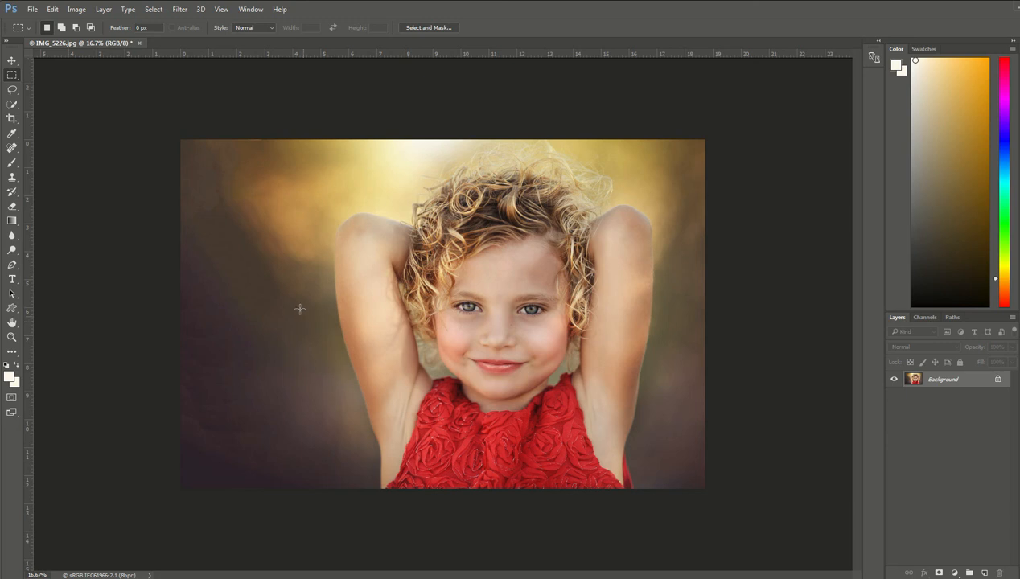
mouse_move(296, 306)
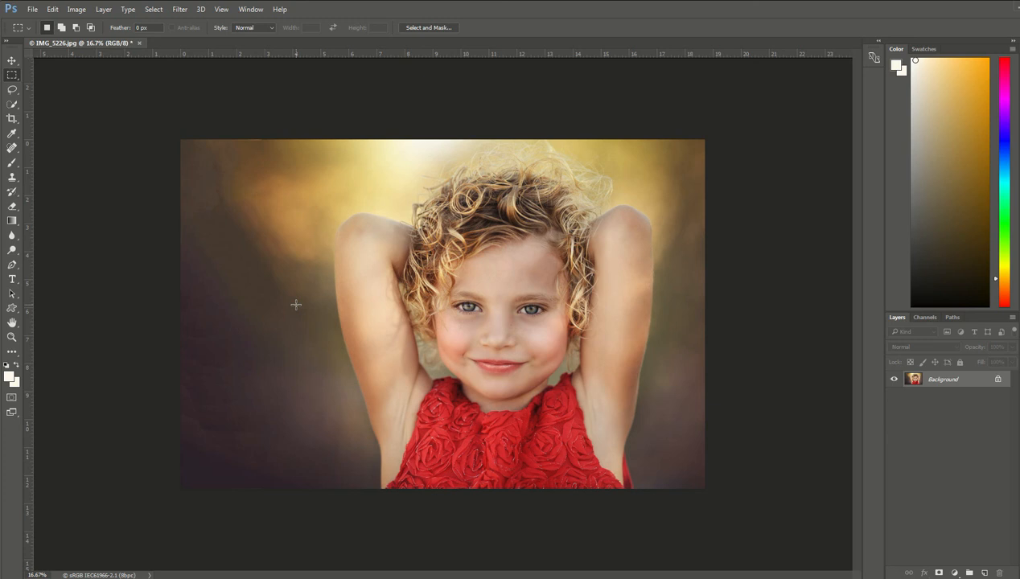
mouse_move(563, 560)
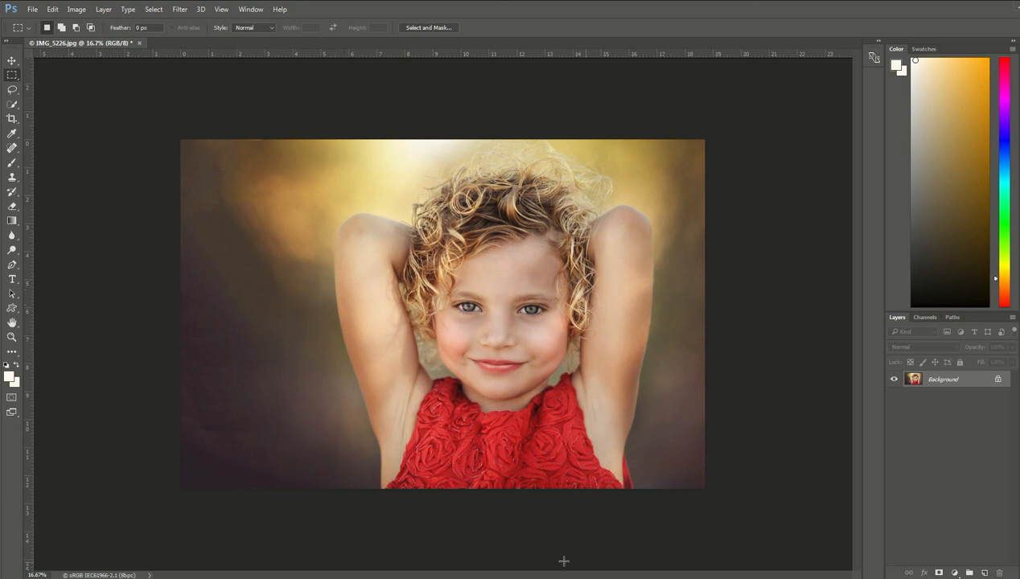